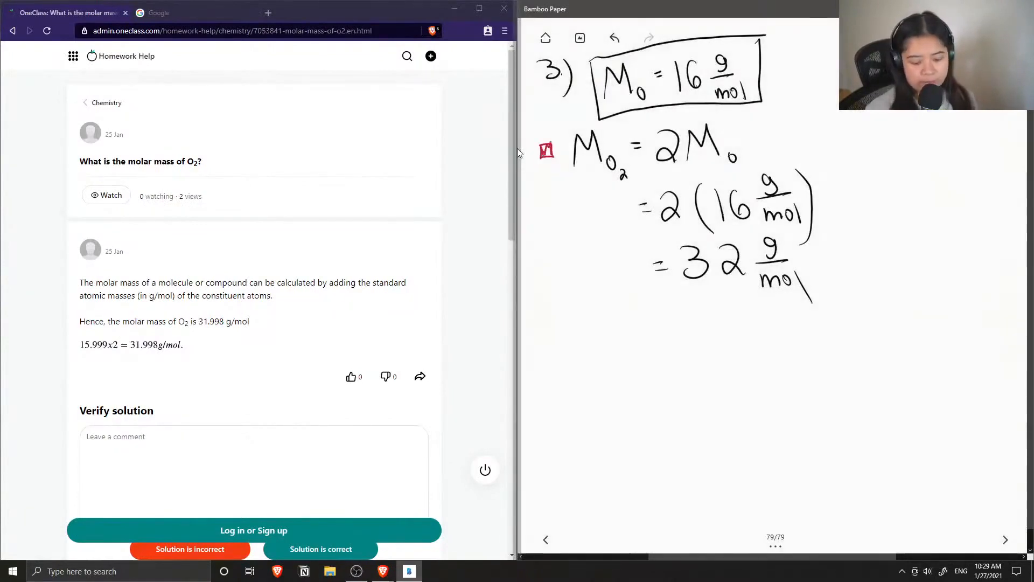
pyautogui.moveTo(203, 255)
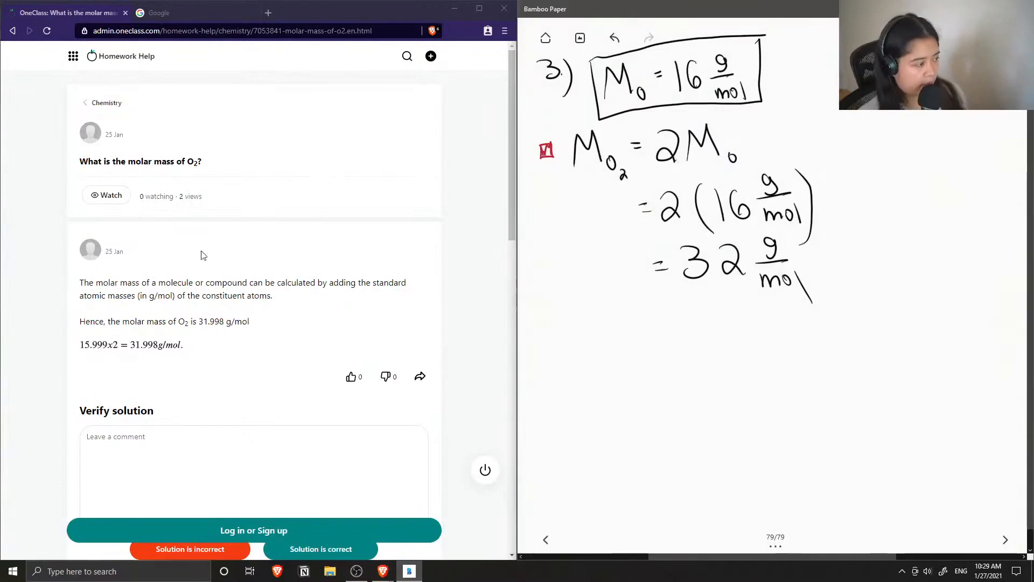
pyautogui.moveTo(146, 314)
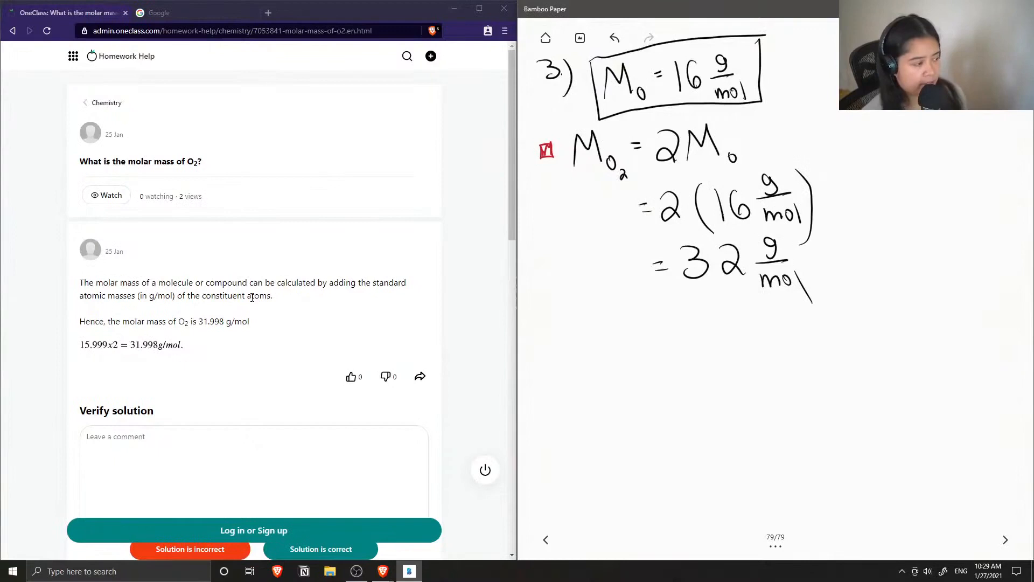
# Step: Comment "This solution is correct! Great answer." on the O2 molar mass answer and mark it correct
pyautogui.scroll(-3)
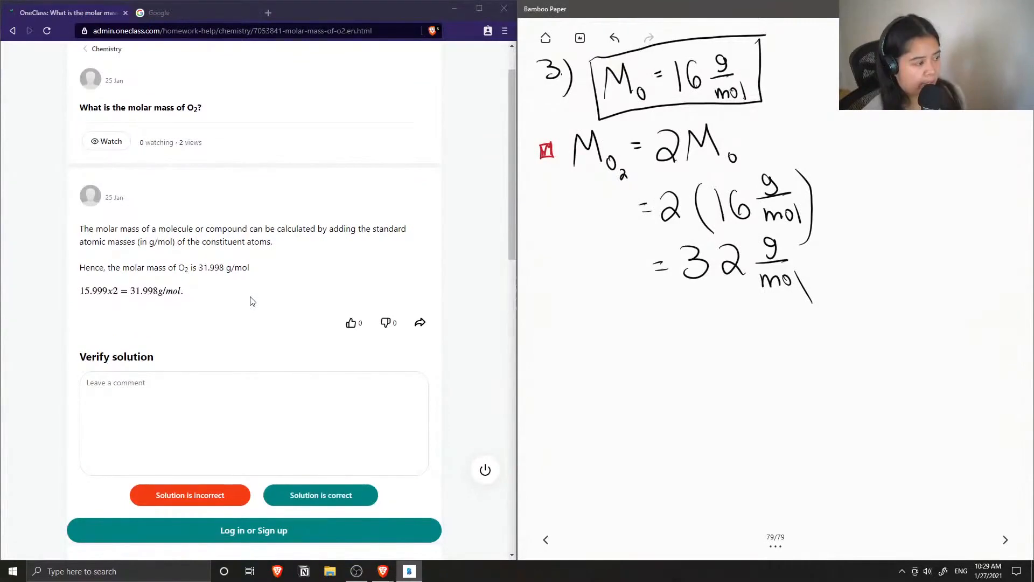
pyautogui.moveTo(245, 315)
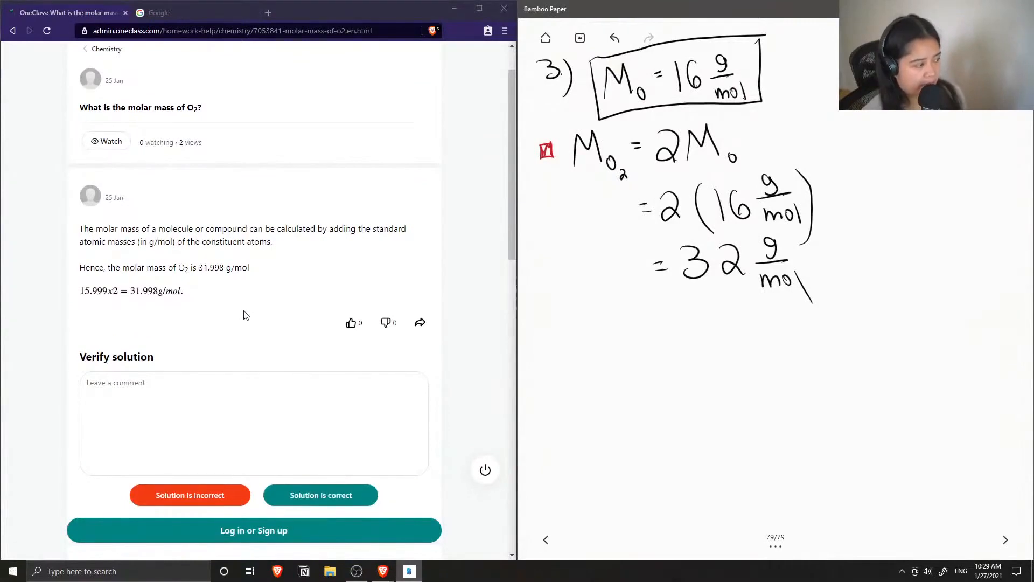
pyautogui.click(233, 405)
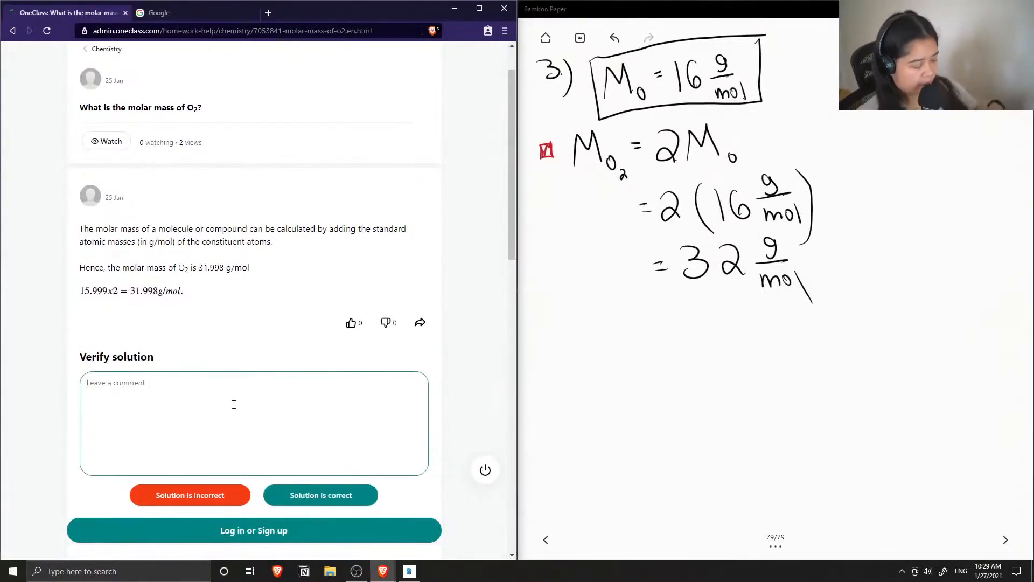
pyautogui.write('This s')
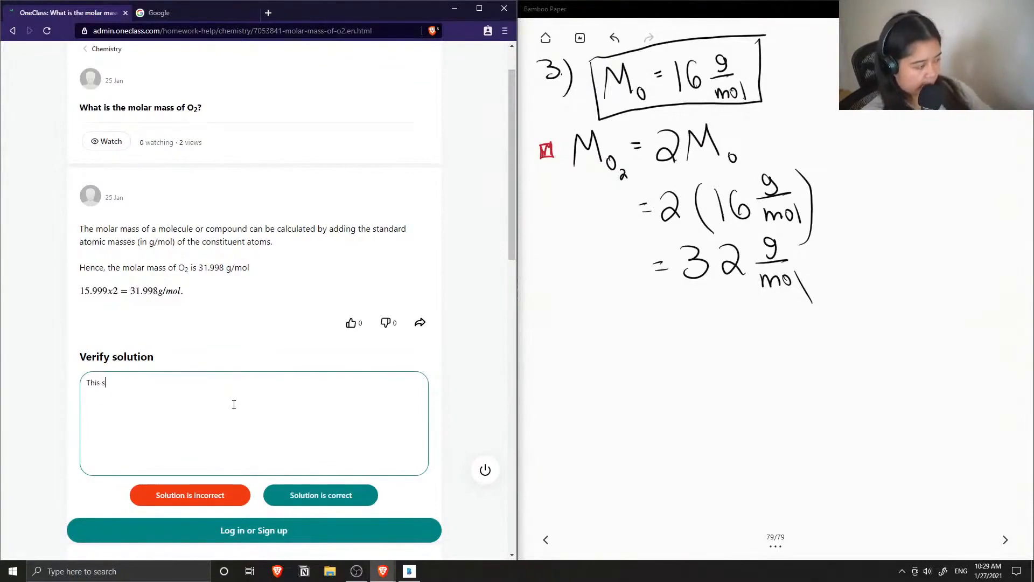
pyautogui.write('olution is')
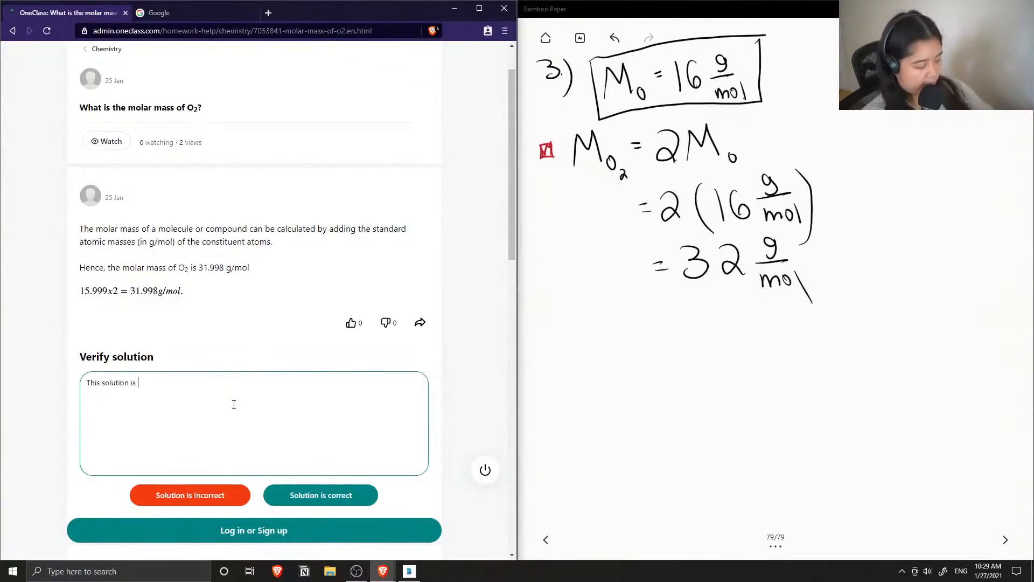
pyautogui.write('correct!')
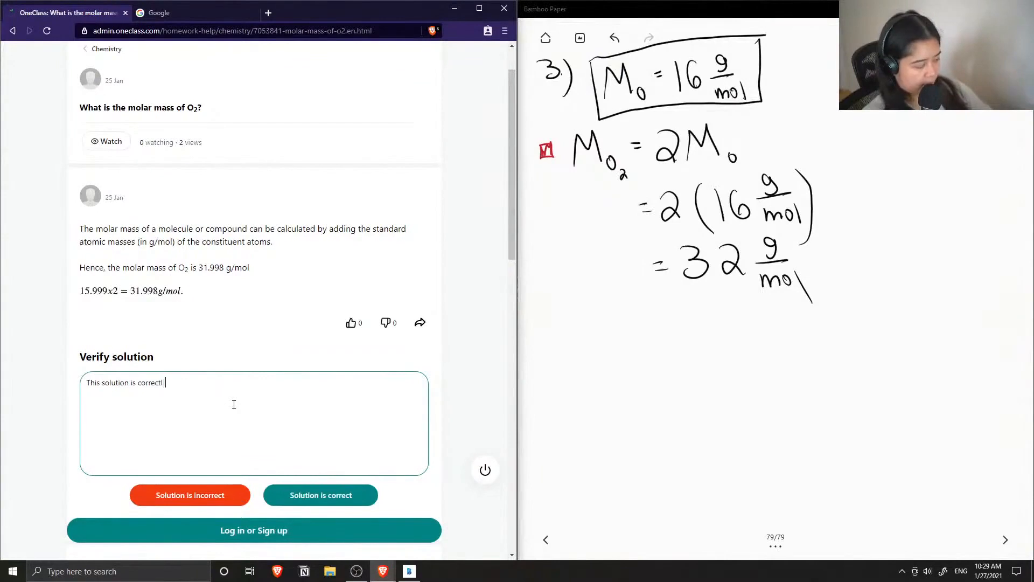
pyautogui.write('Great answer.')
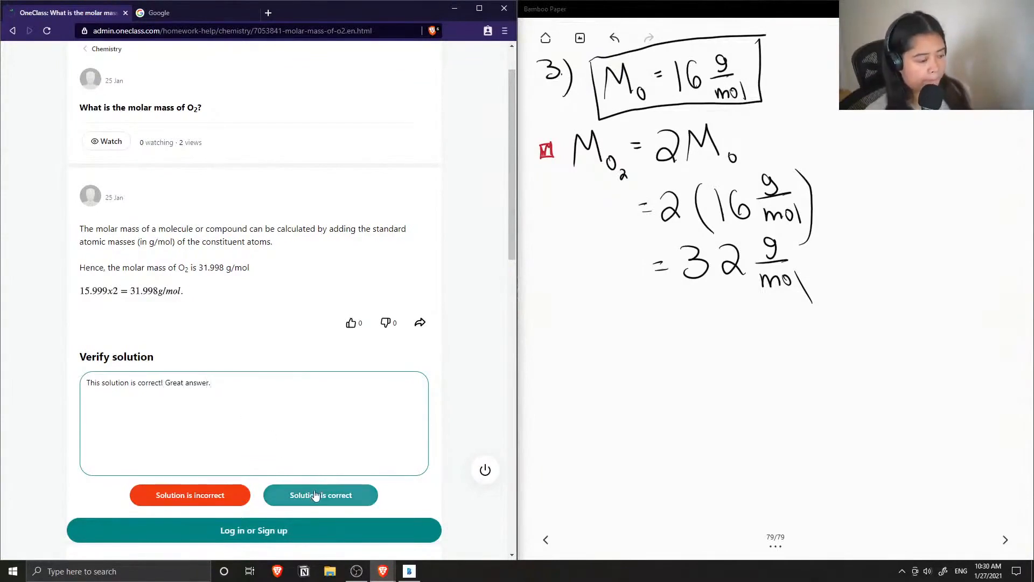
pyautogui.click(320, 495)
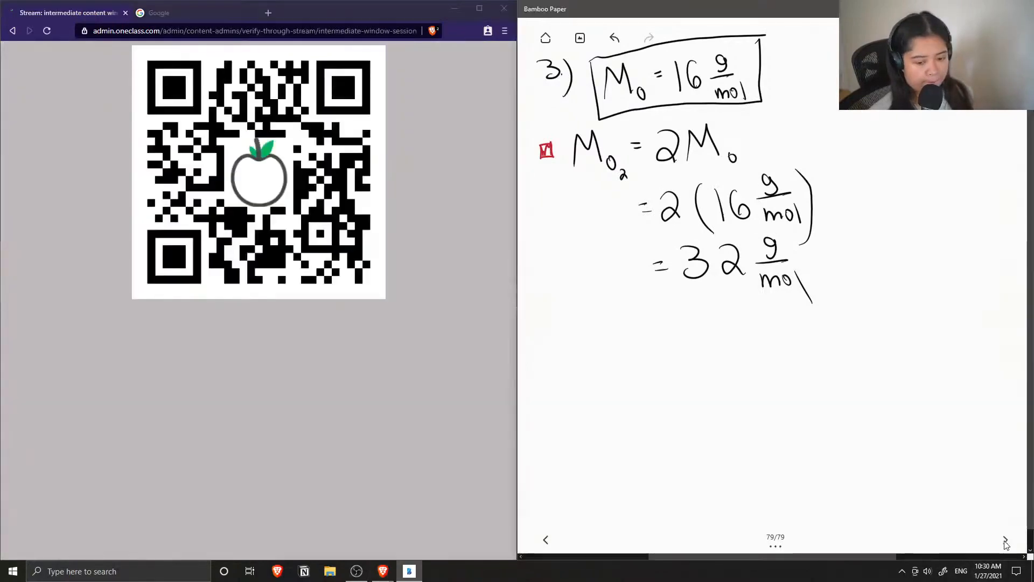